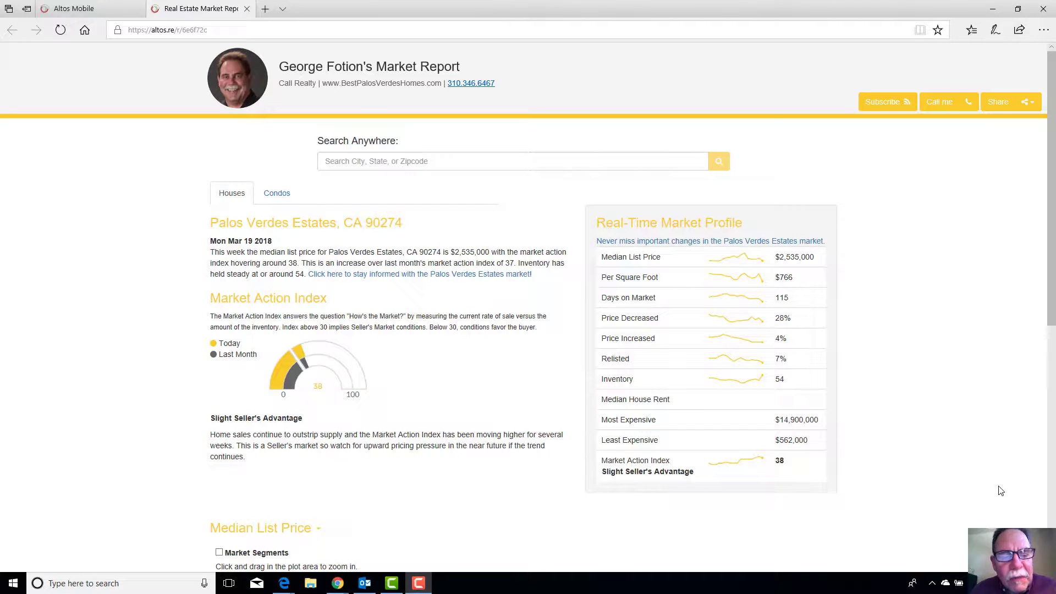
mouse_move(931, 332)
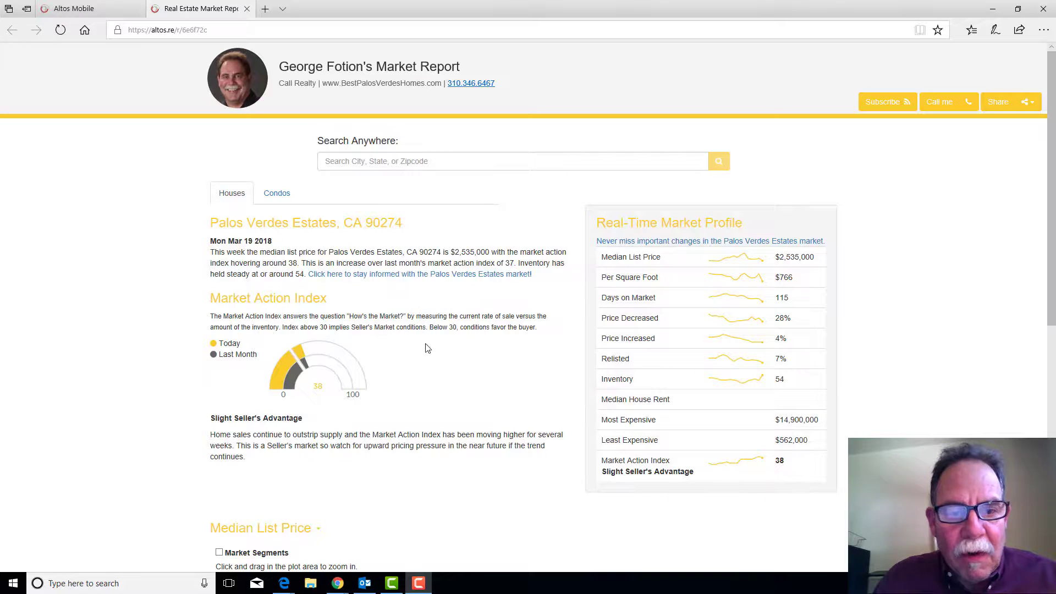
Step: Scroll the report down to the Median List Price chart and its Market Segments checkbox
scroll(down, 3)
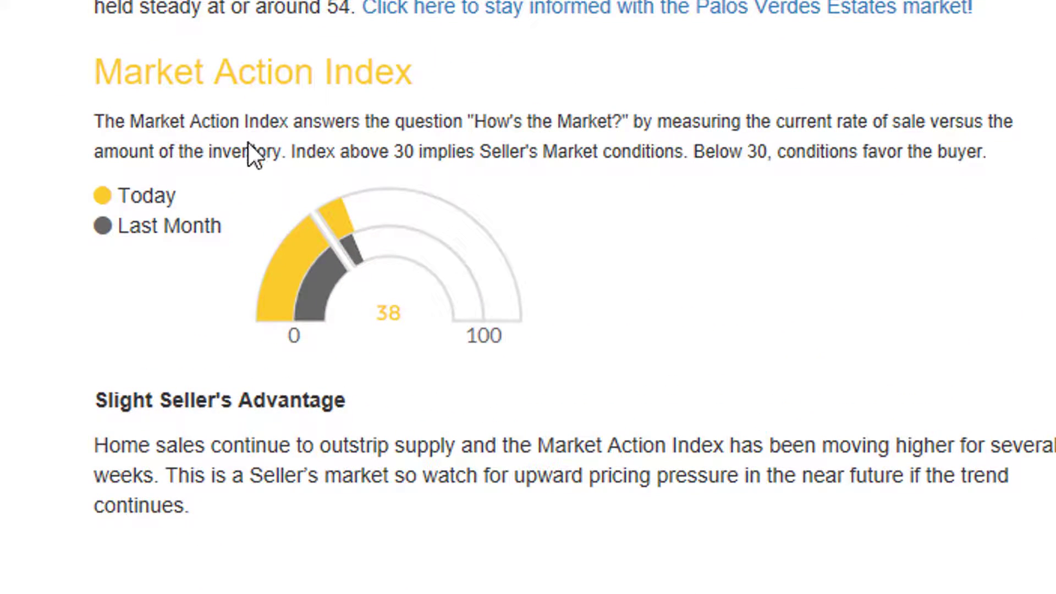
mouse_move(383, 125)
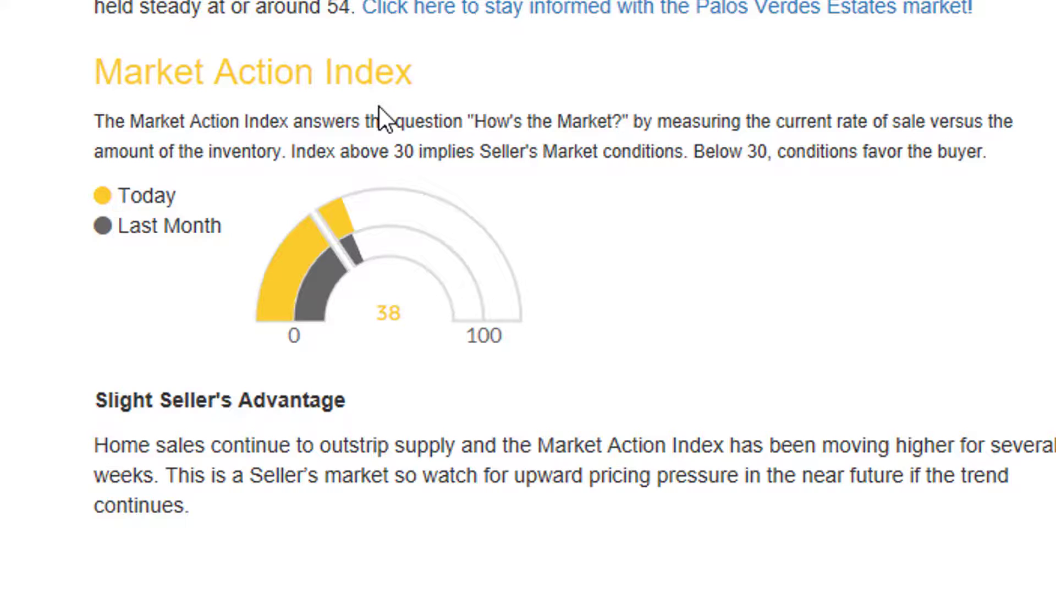
mouse_move(517, 215)
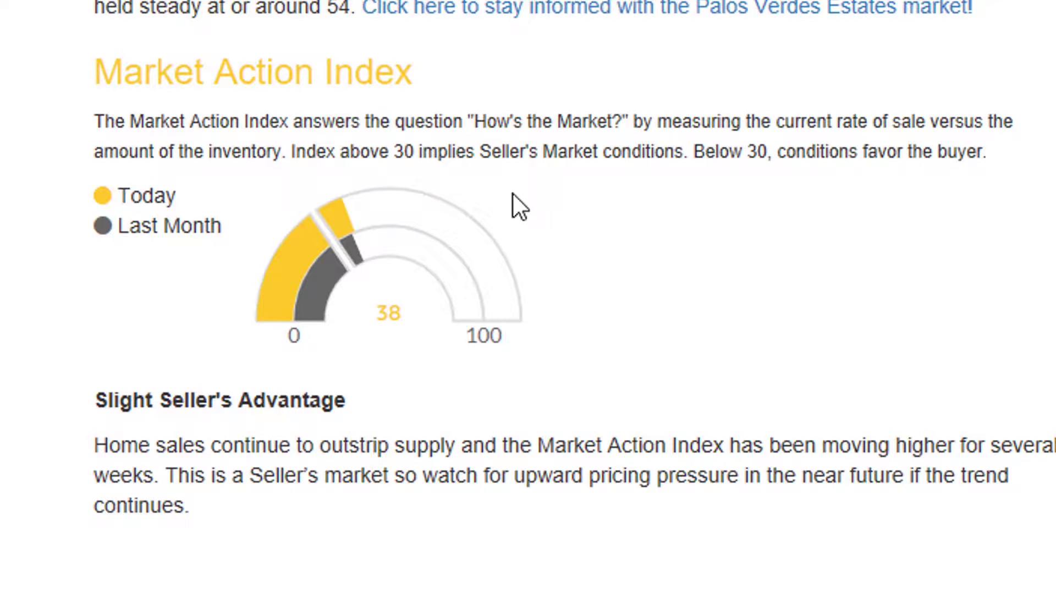
mouse_move(591, 251)
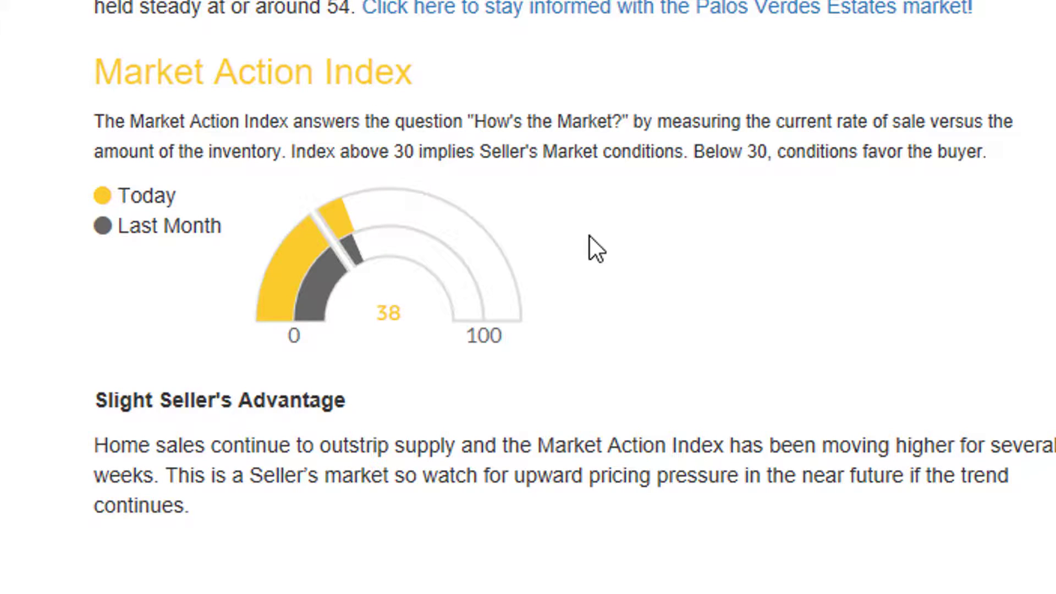
mouse_move(574, 255)
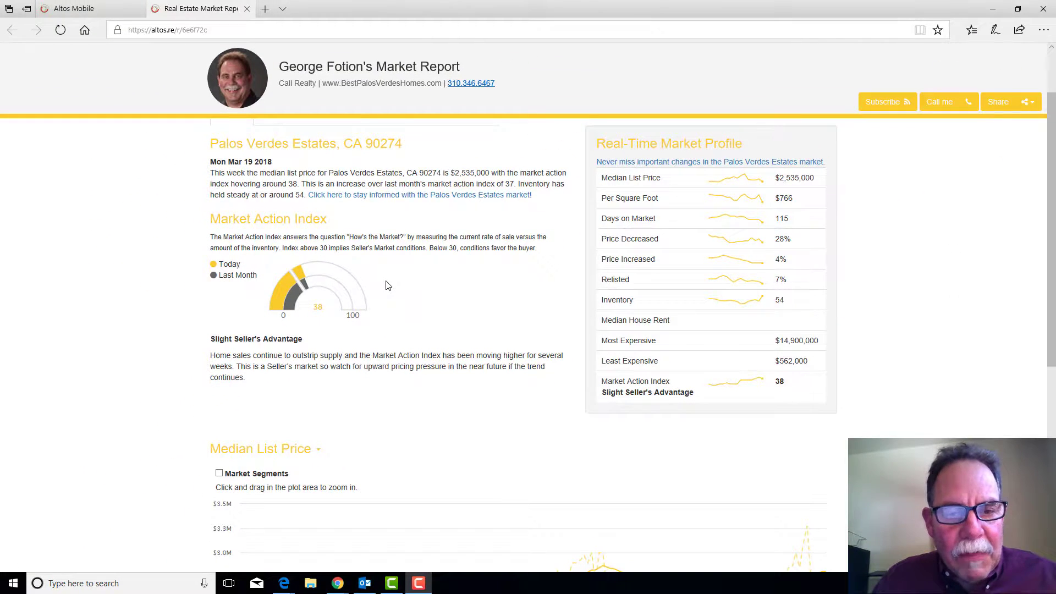
mouse_move(416, 322)
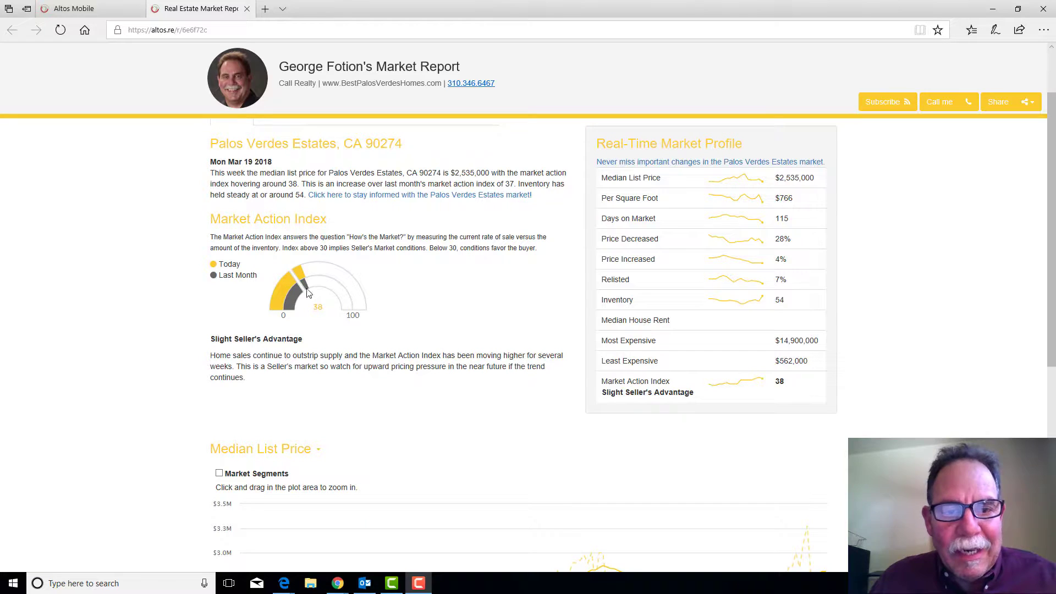
mouse_move(313, 325)
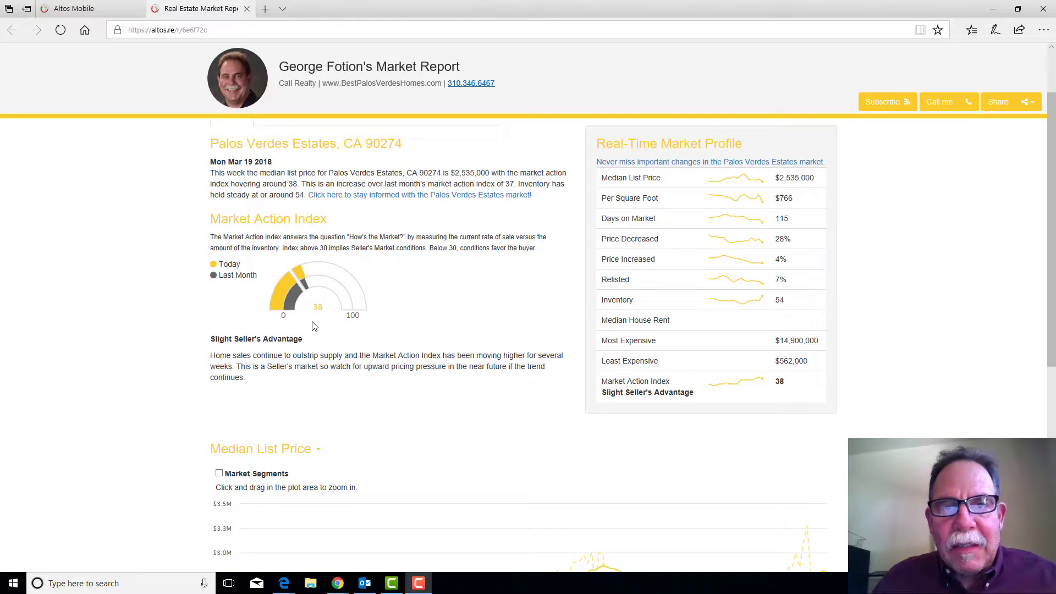
mouse_move(695, 332)
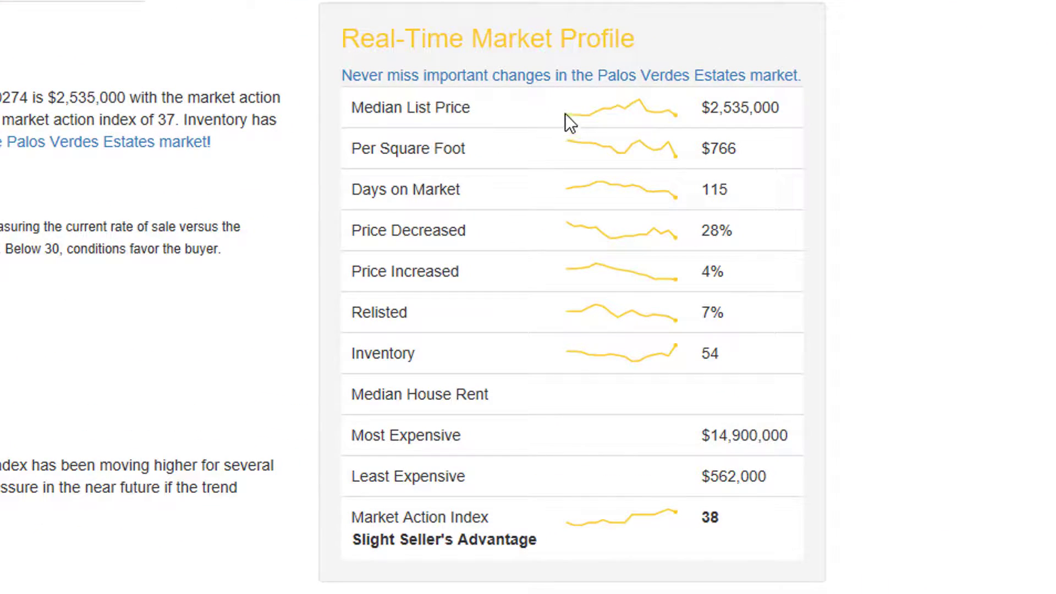
scroll(down, 3)
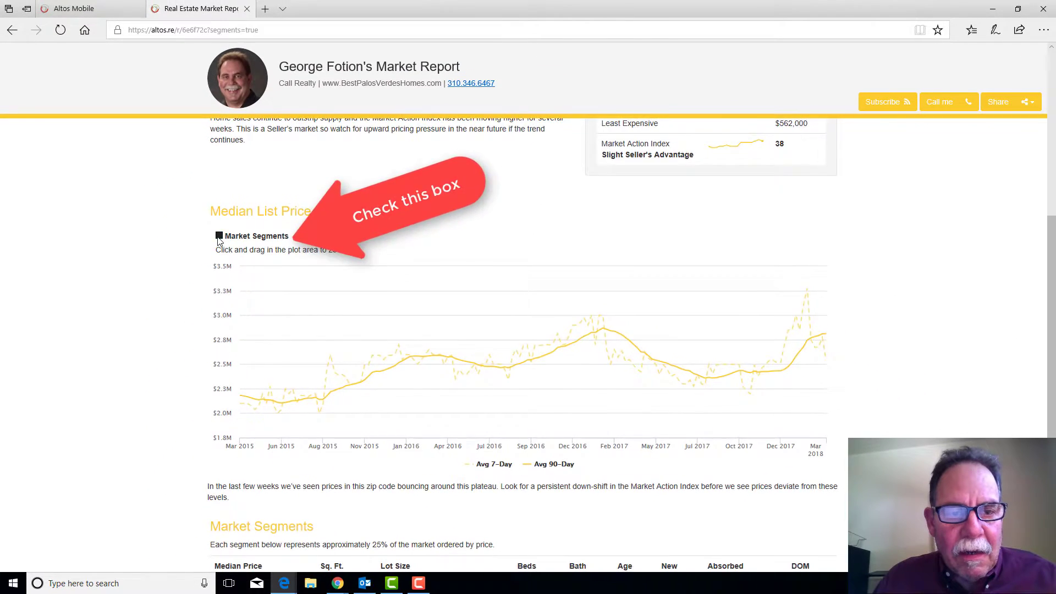
Step: Enable Market Segments so the price chart plots four quartile lines, then reach the measure list
click(219, 235)
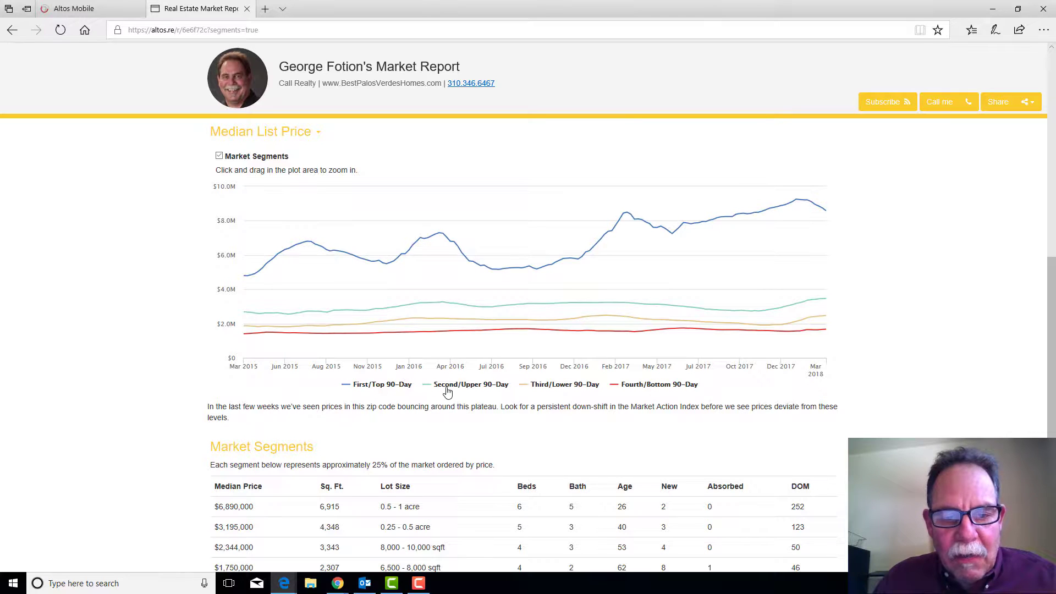
scroll(down, 3)
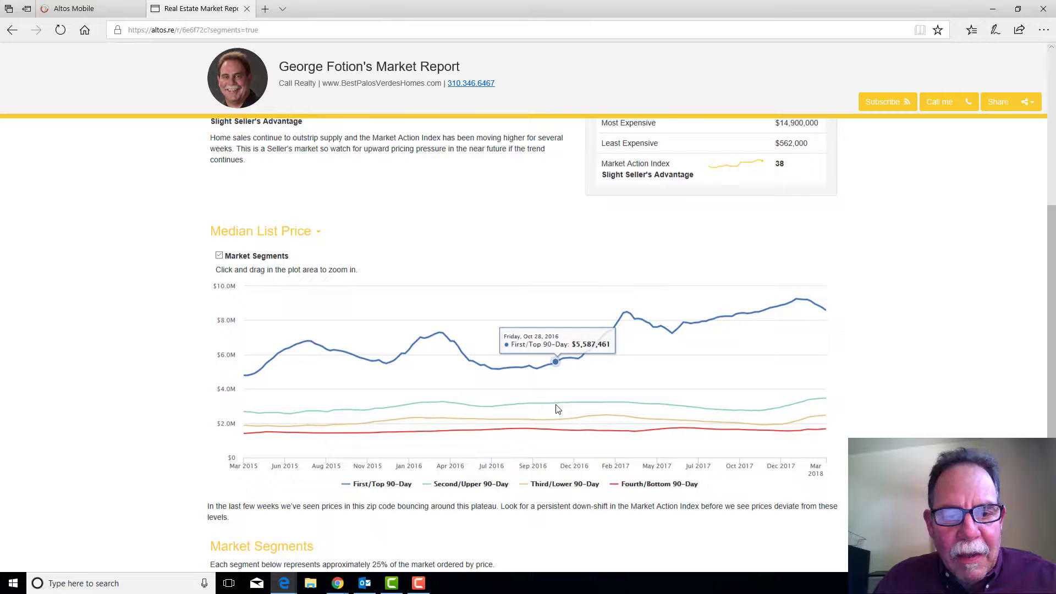
click(264, 229)
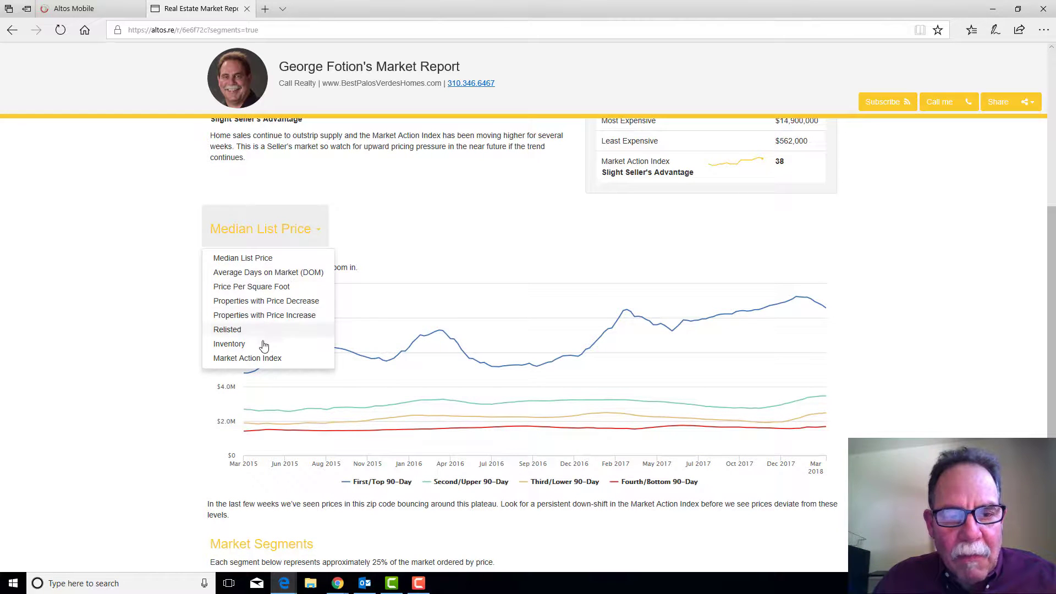
Step: Show the Market Action Index as four 90-day price-segment lines and review them
click(246, 359)
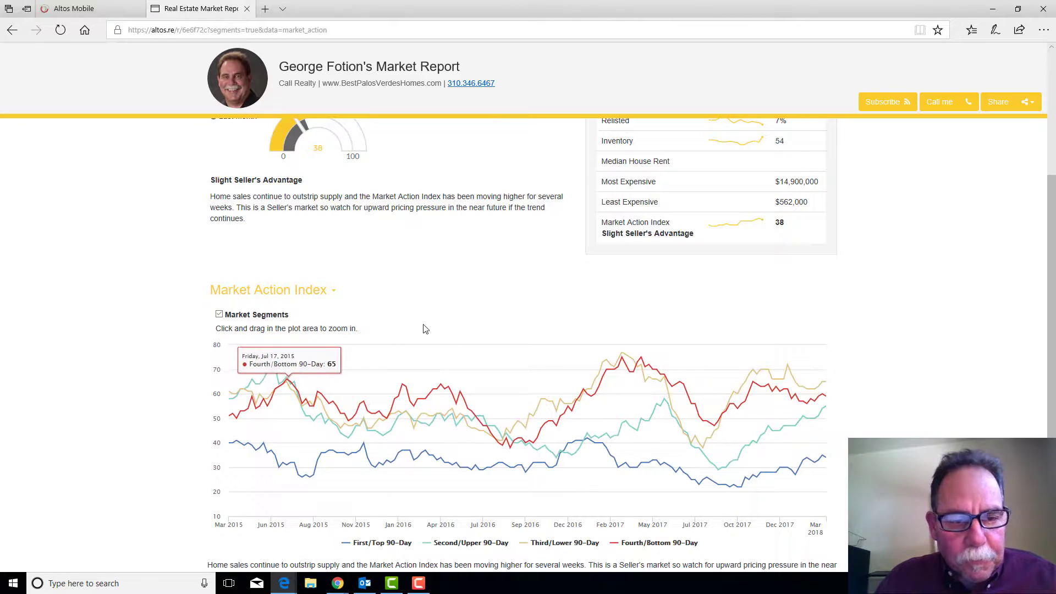
mouse_move(426, 328)
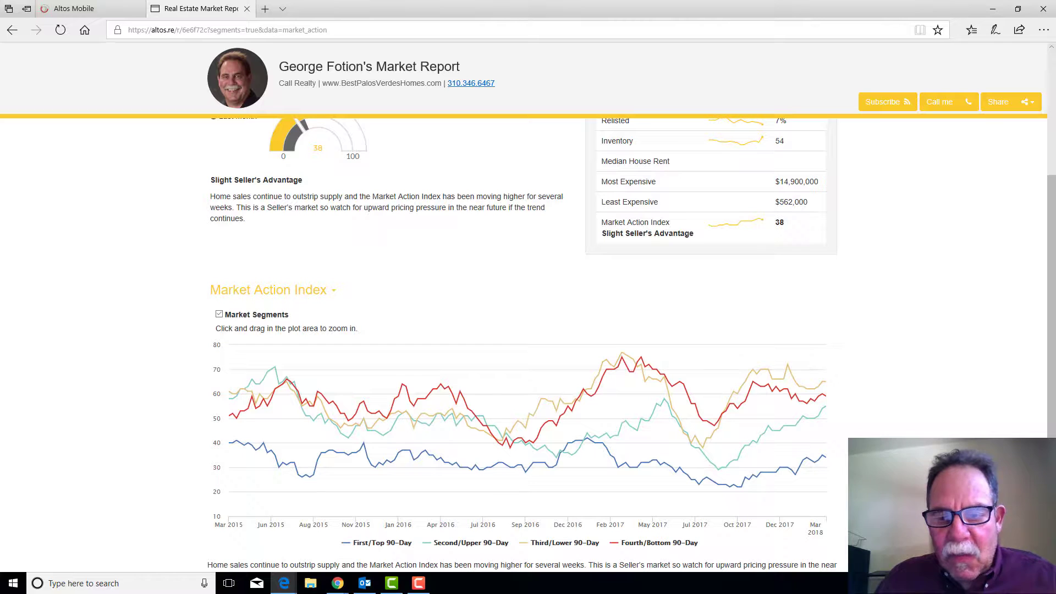
mouse_move(930, 412)
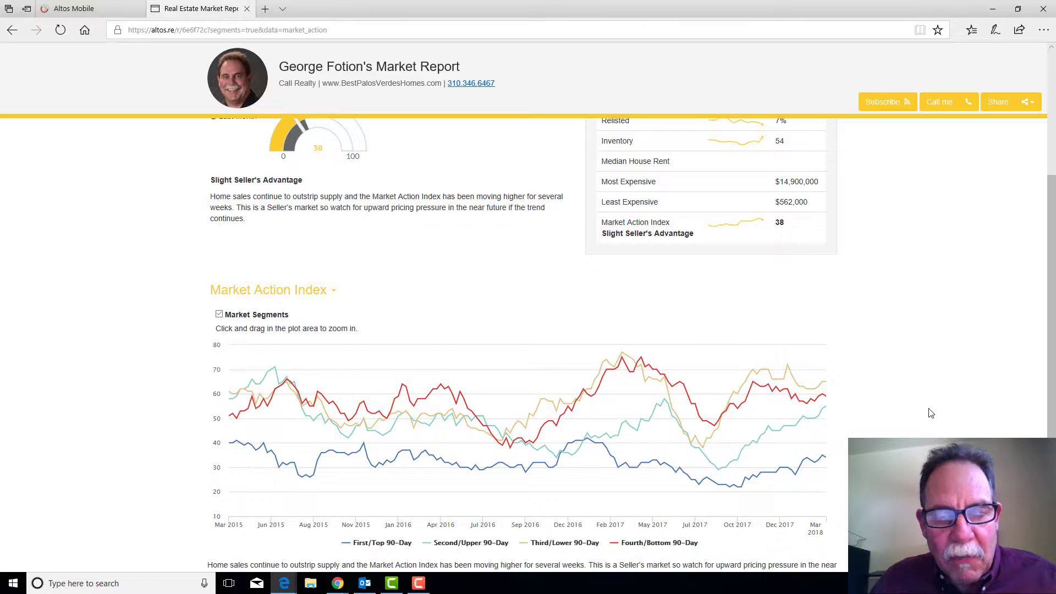
scroll(down, 3)
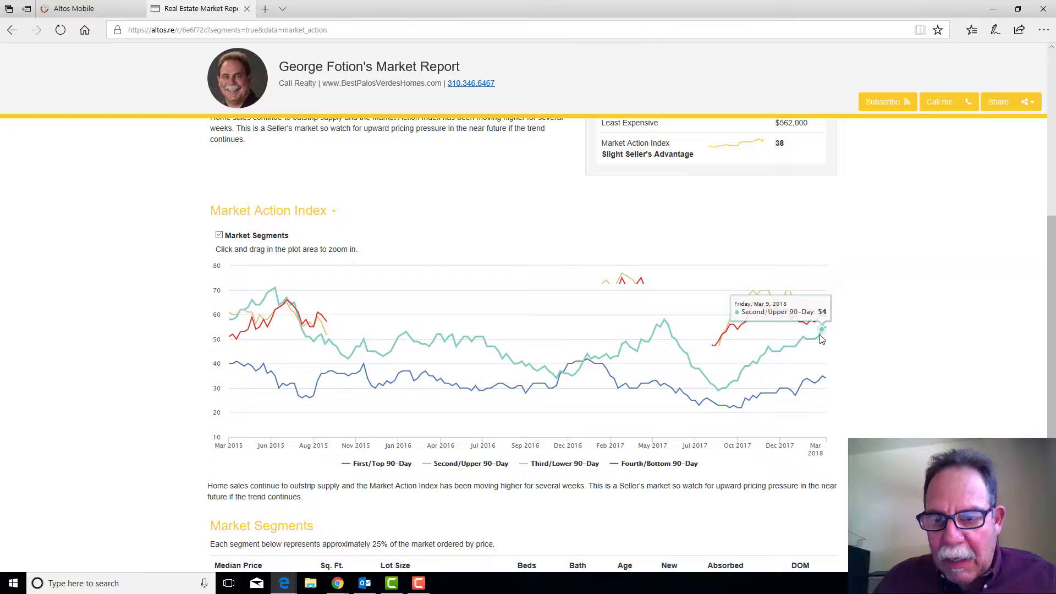
mouse_move(827, 316)
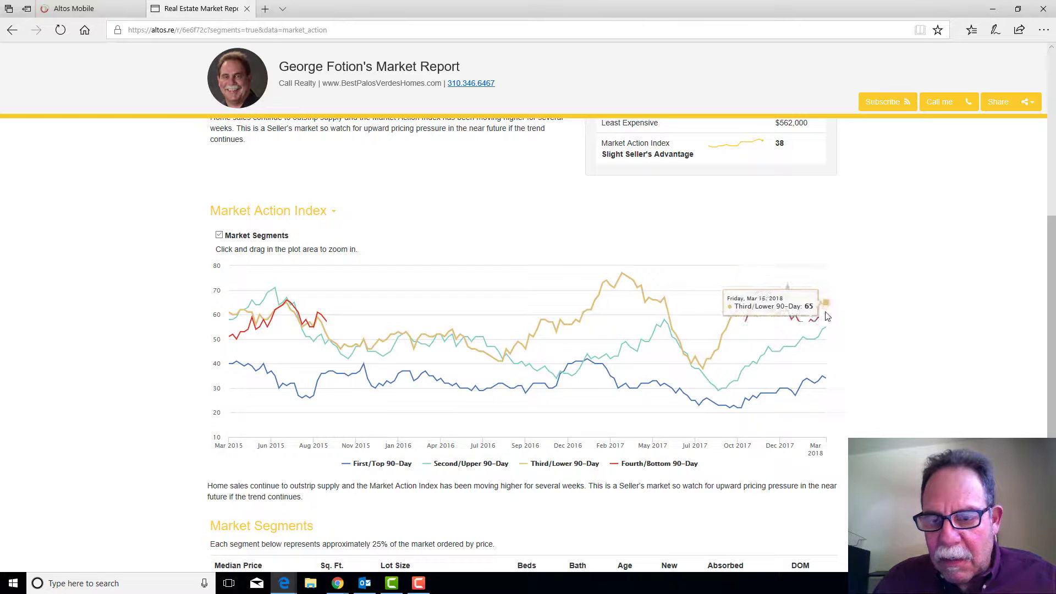
mouse_move(823, 349)
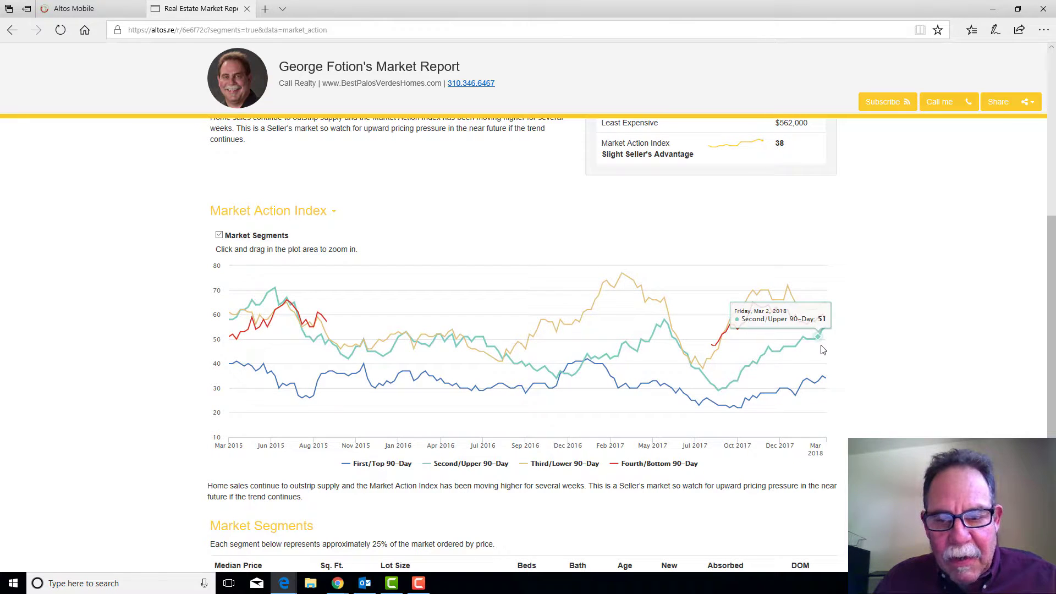
scroll(down, 3)
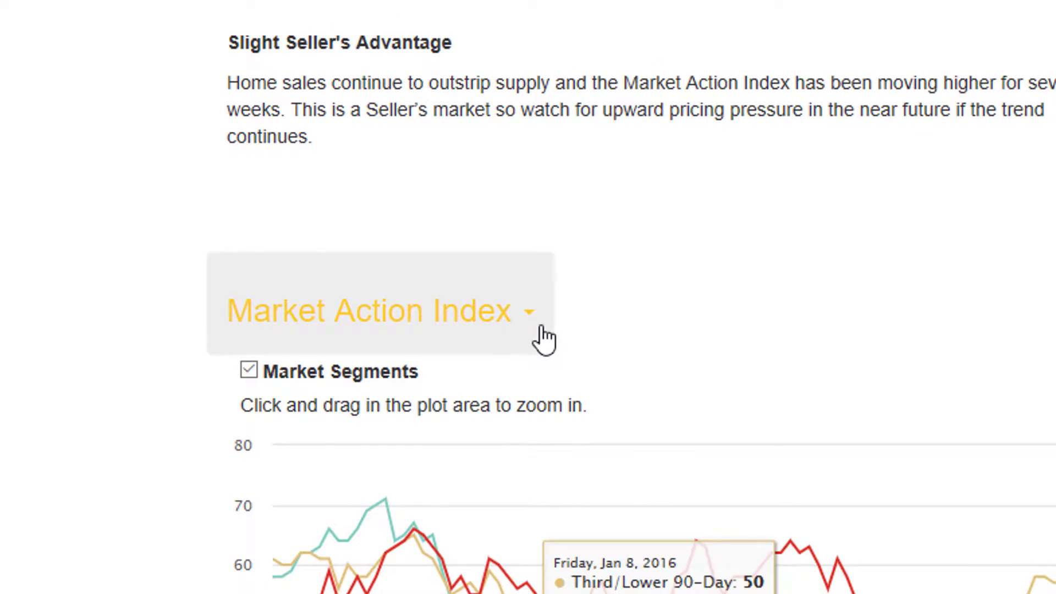
Step: Switch the segmented chart from Market Action Index to the Relisted percentage
click(376, 311)
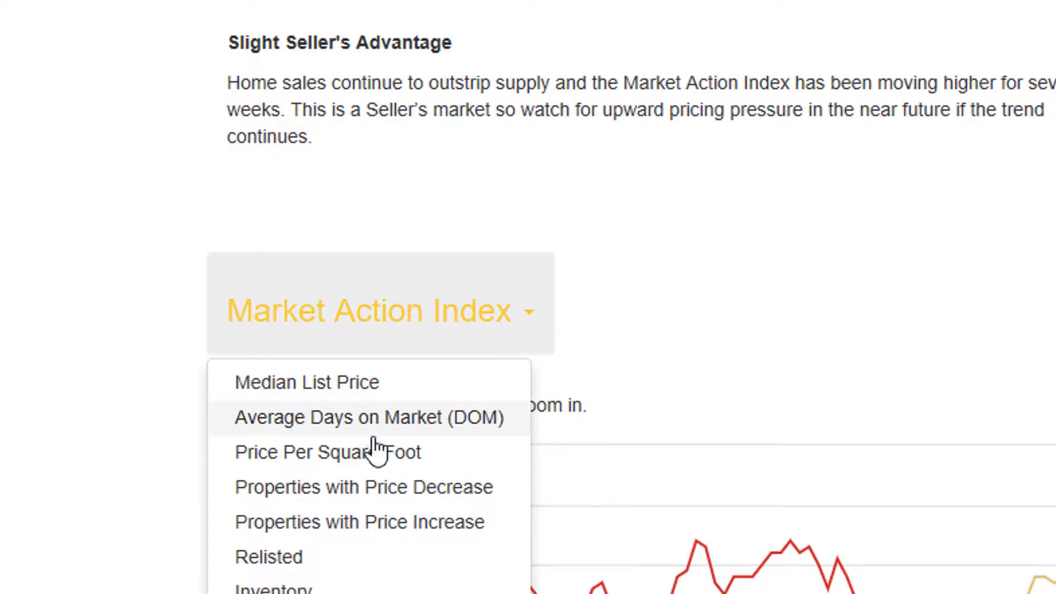
mouse_move(413, 516)
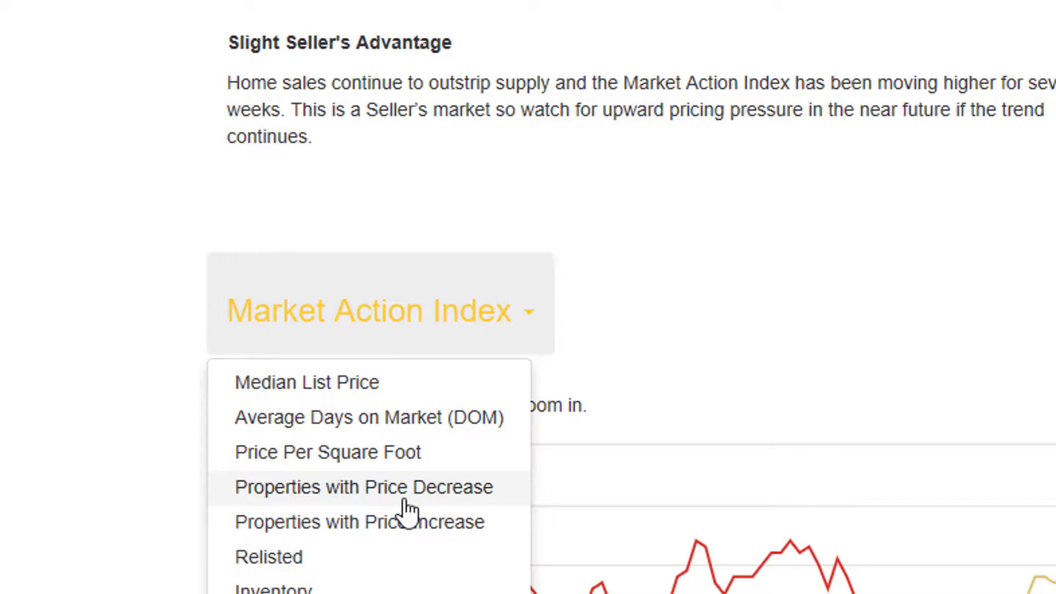
mouse_move(466, 537)
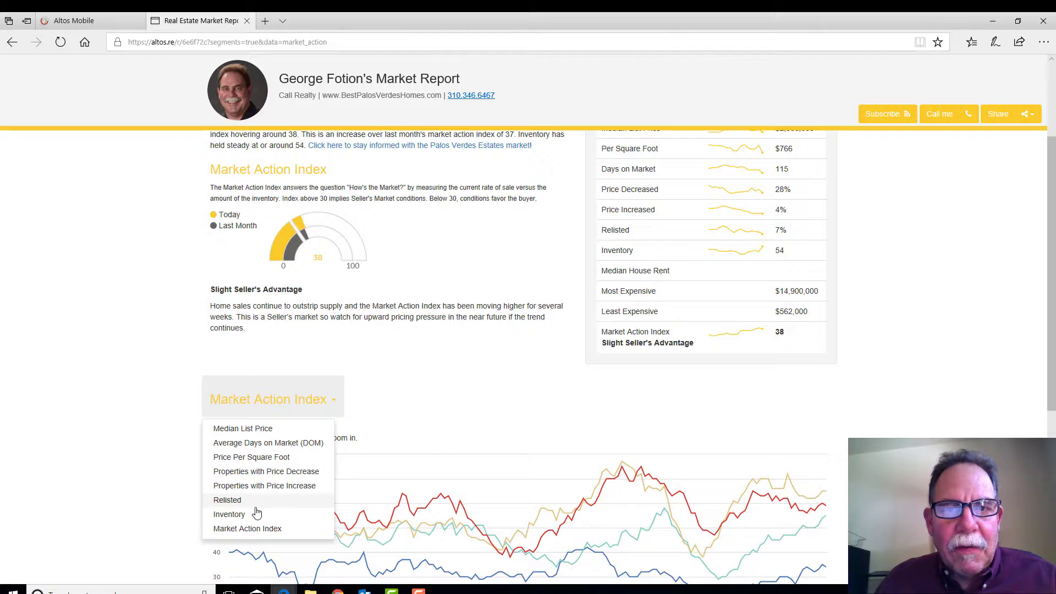
mouse_move(226, 514)
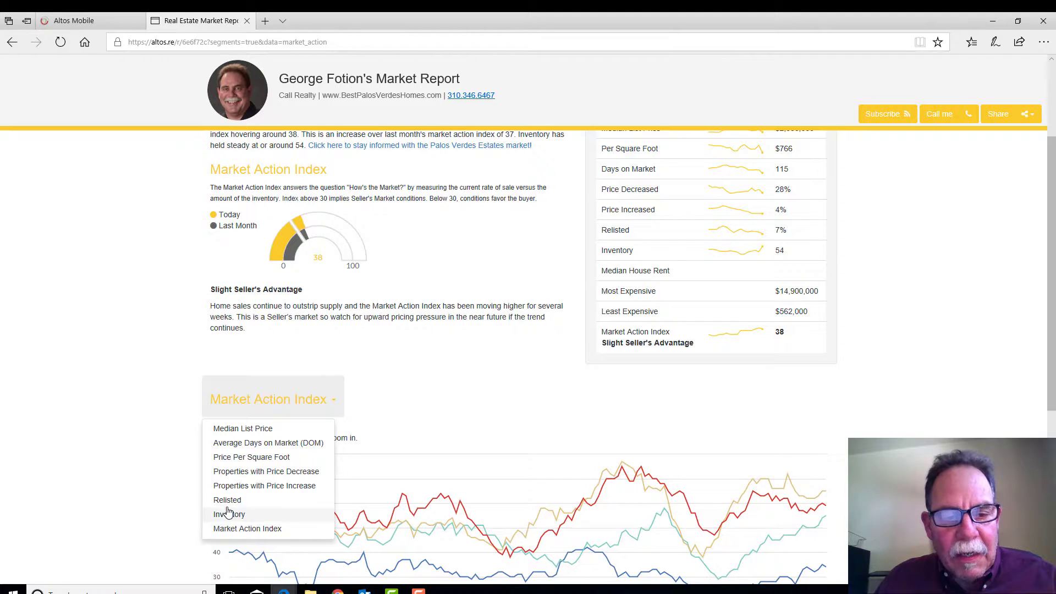
click(227, 499)
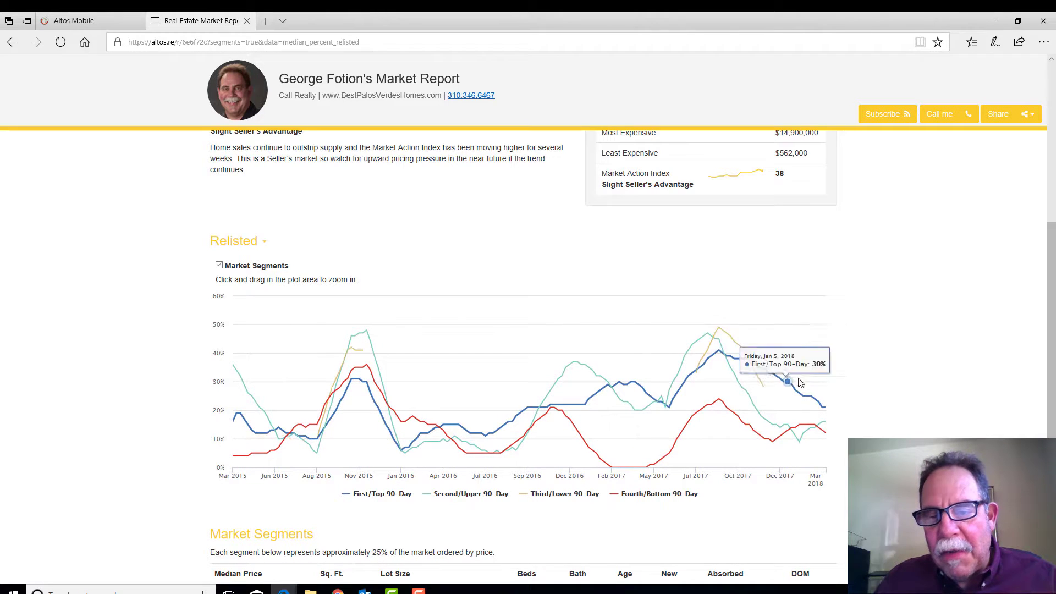
mouse_move(904, 396)
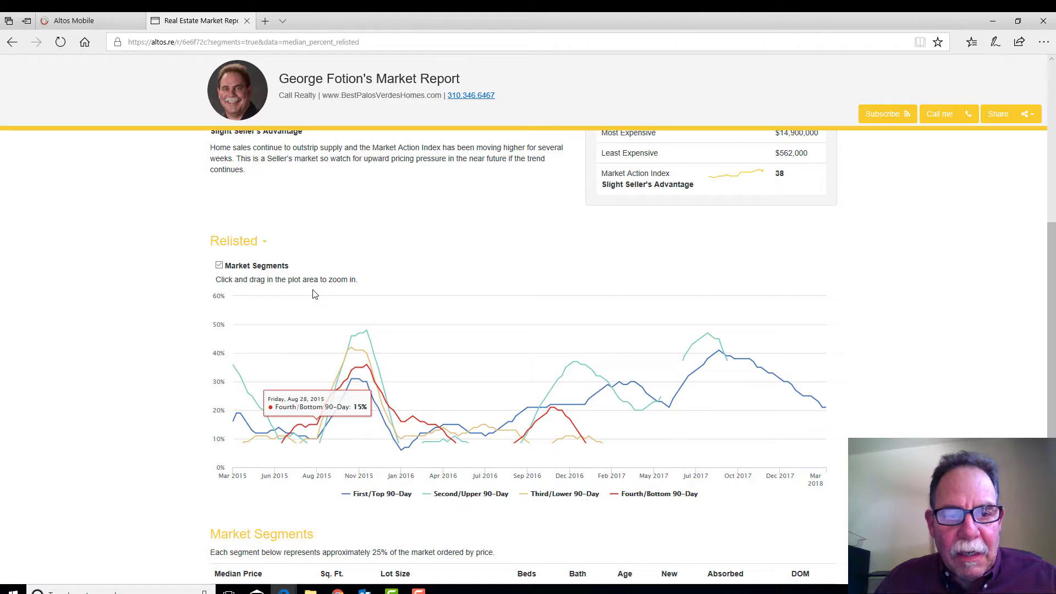
Step: Reopen the measure list above the segmented Relisted chart
click(237, 239)
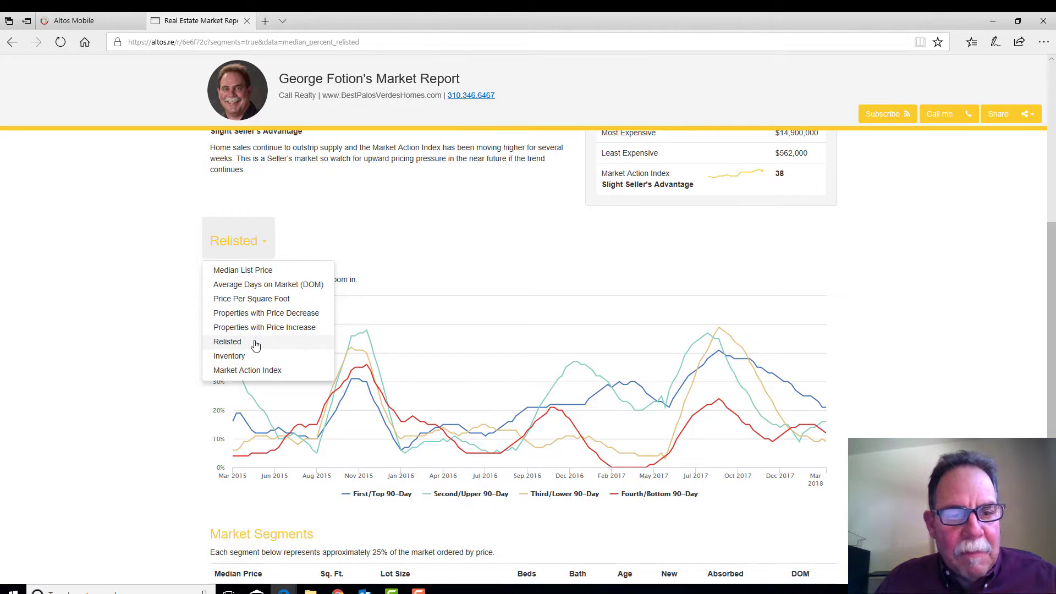
mouse_move(257, 375)
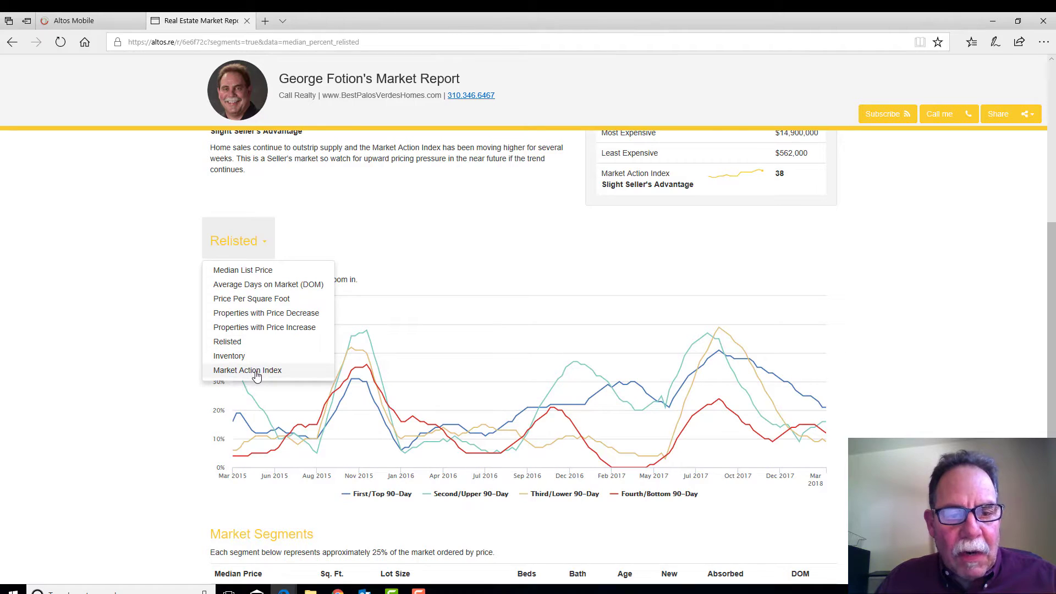